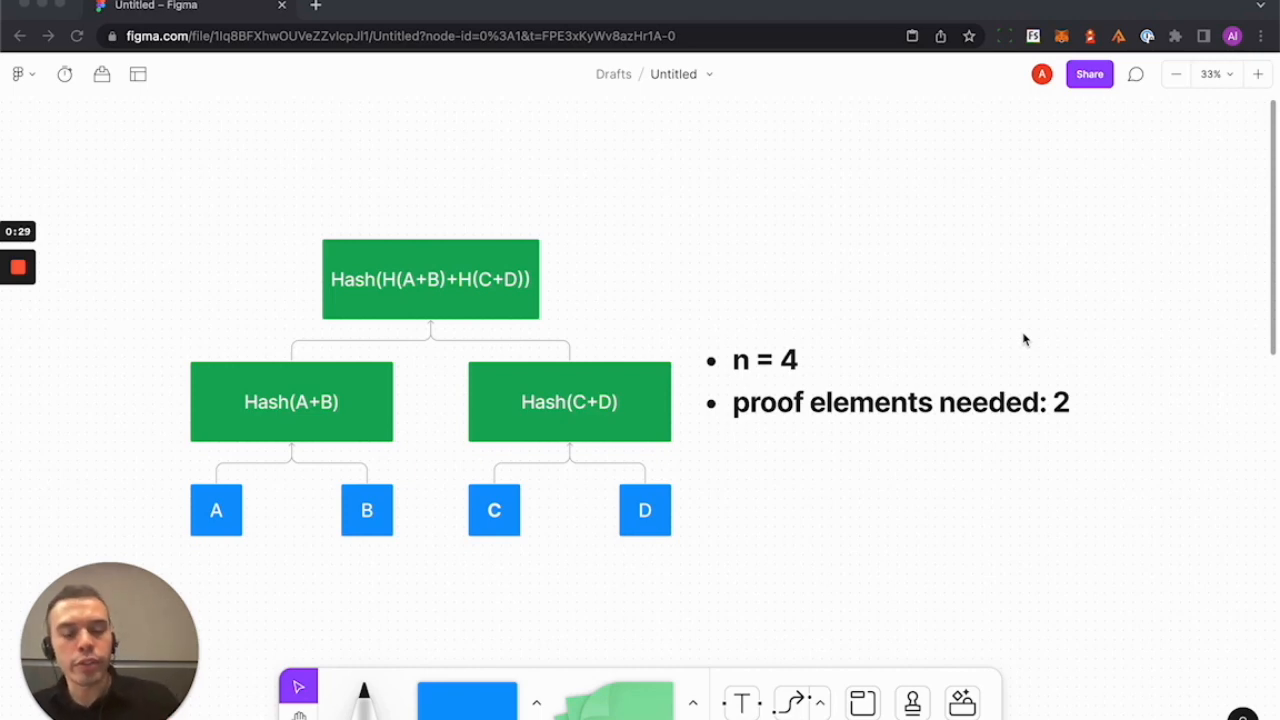
mouse_move(404, 496)
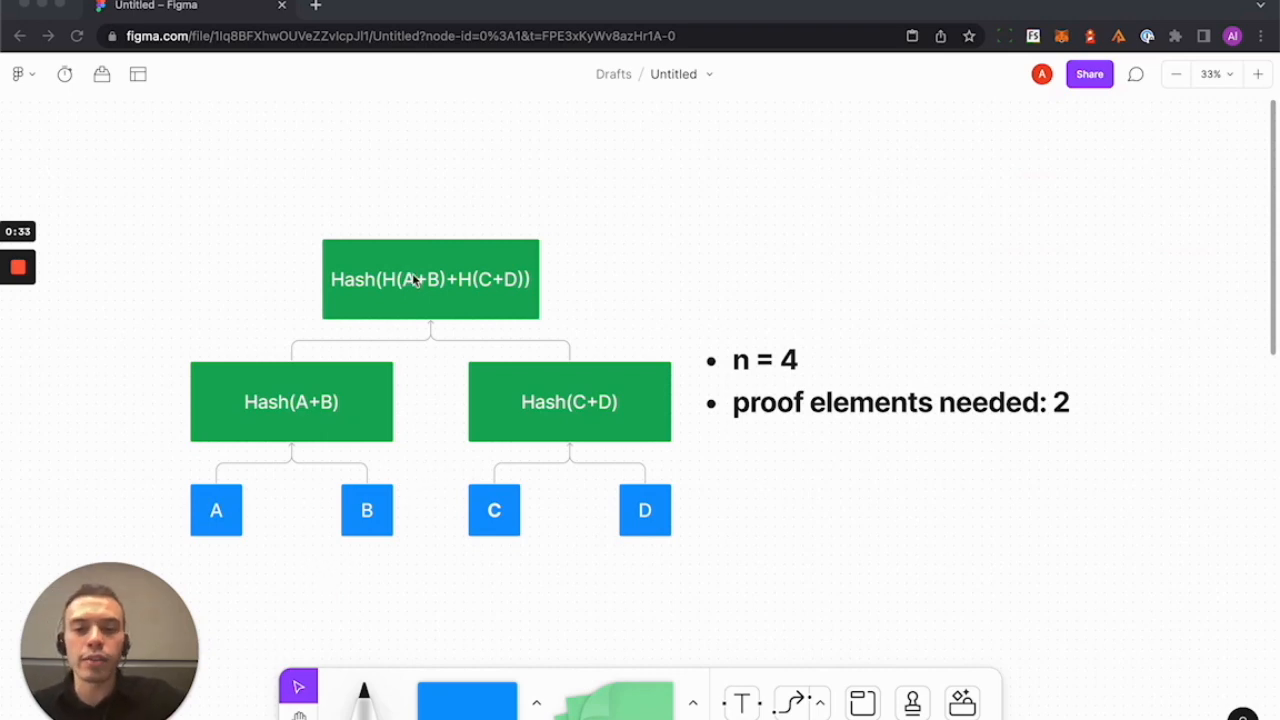
mouse_move(374, 592)
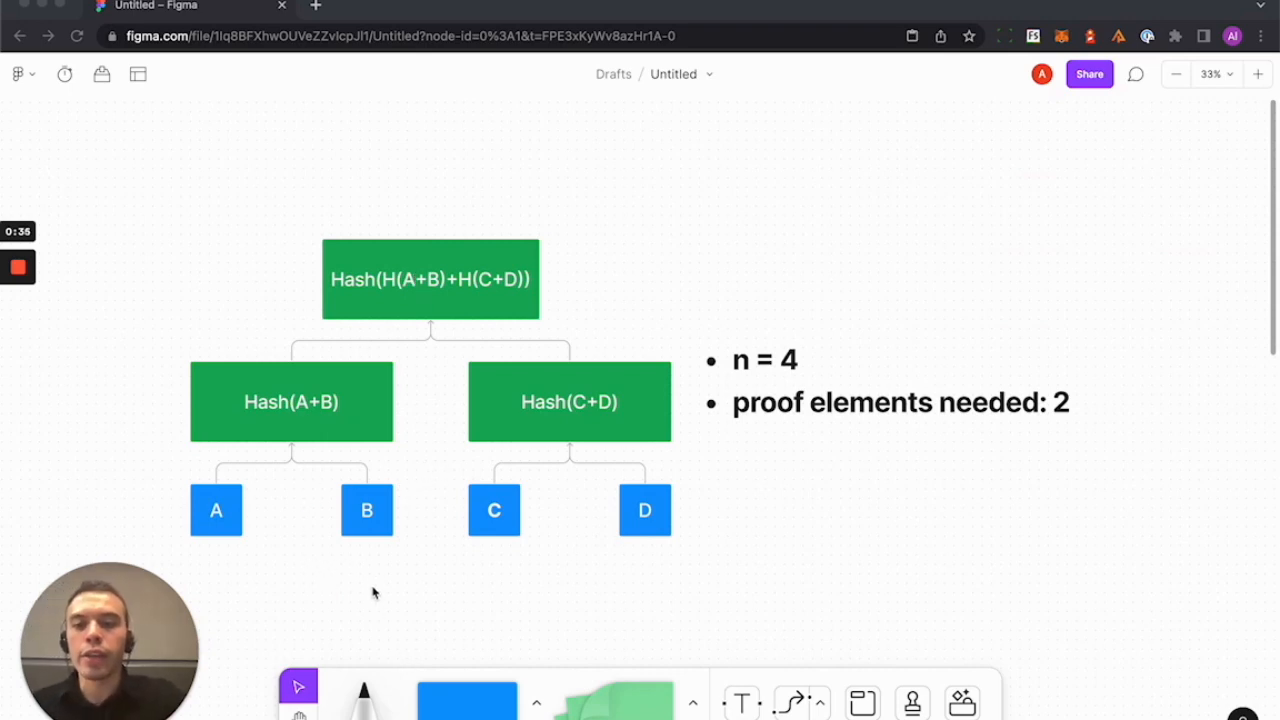
mouse_move(536, 380)
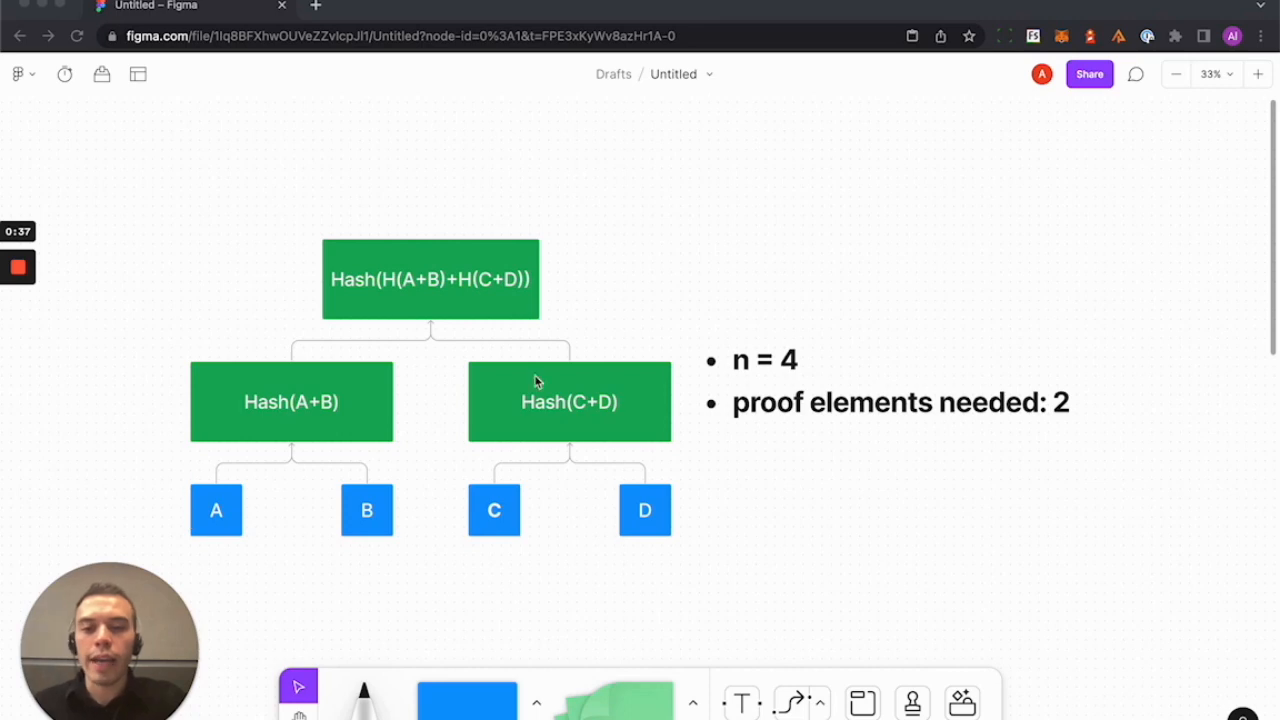
mouse_move(596, 398)
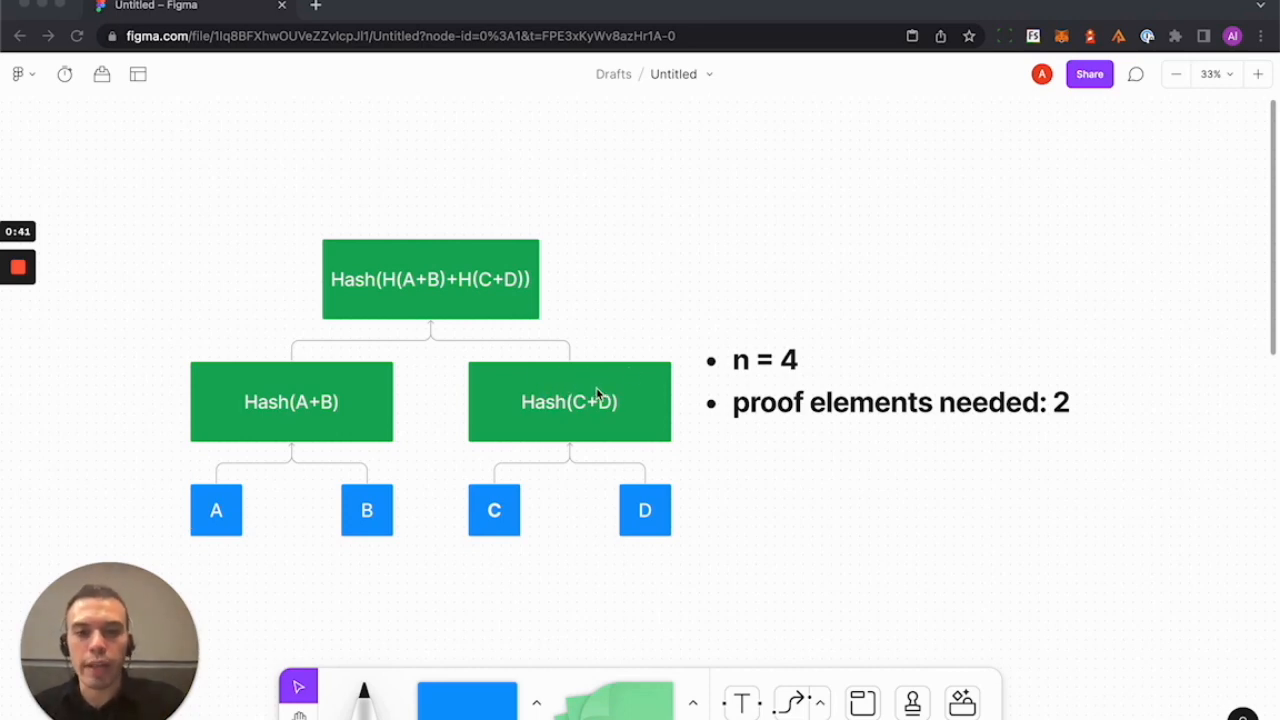
mouse_move(664, 422)
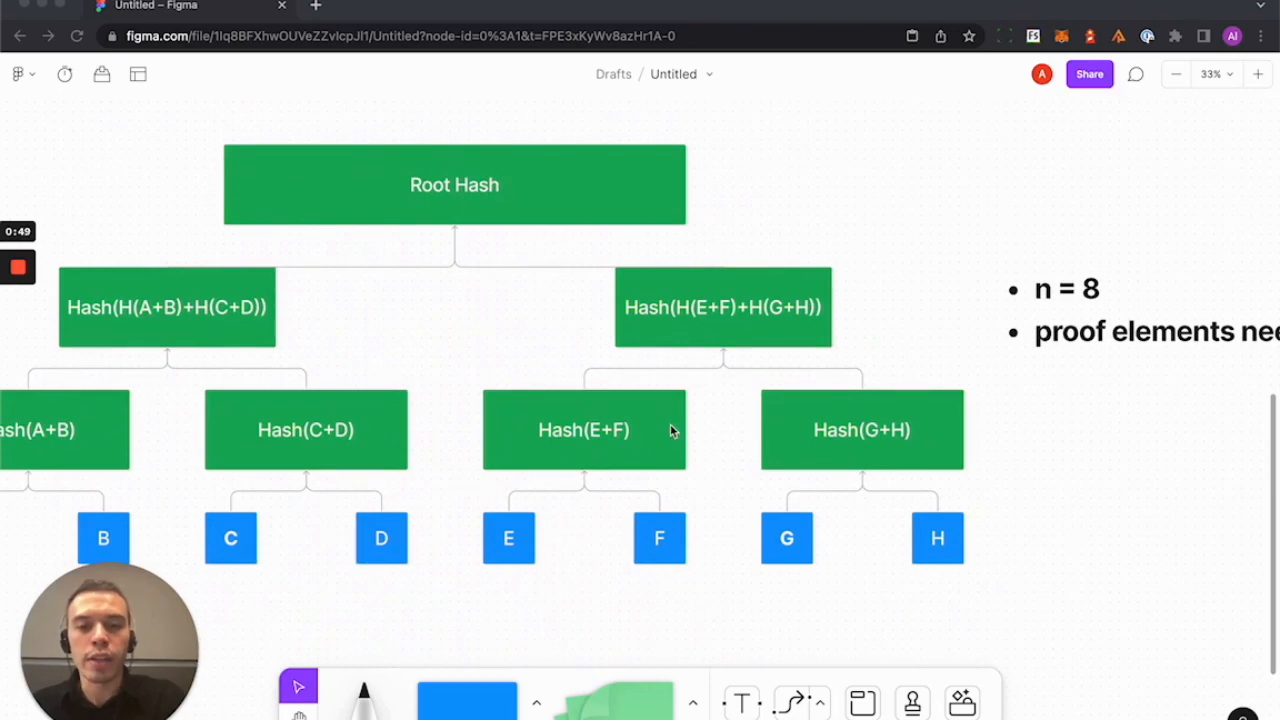
scroll("down", 3)
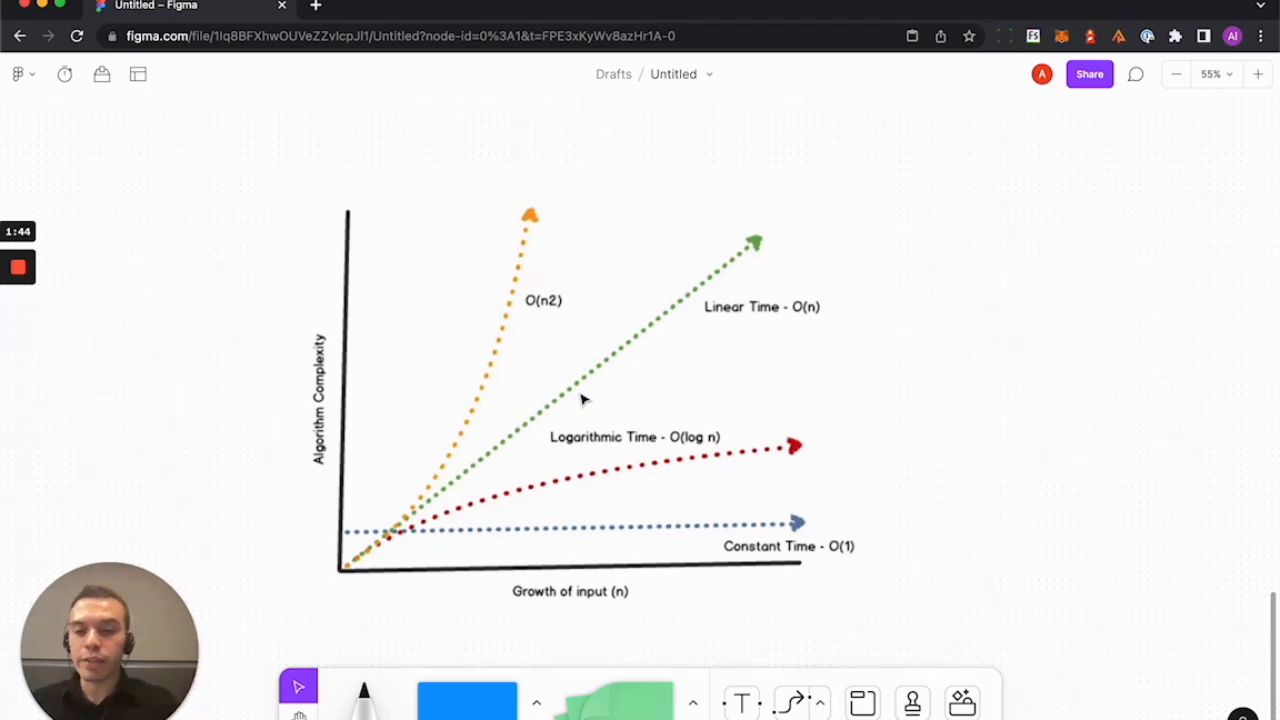
mouse_move(424, 524)
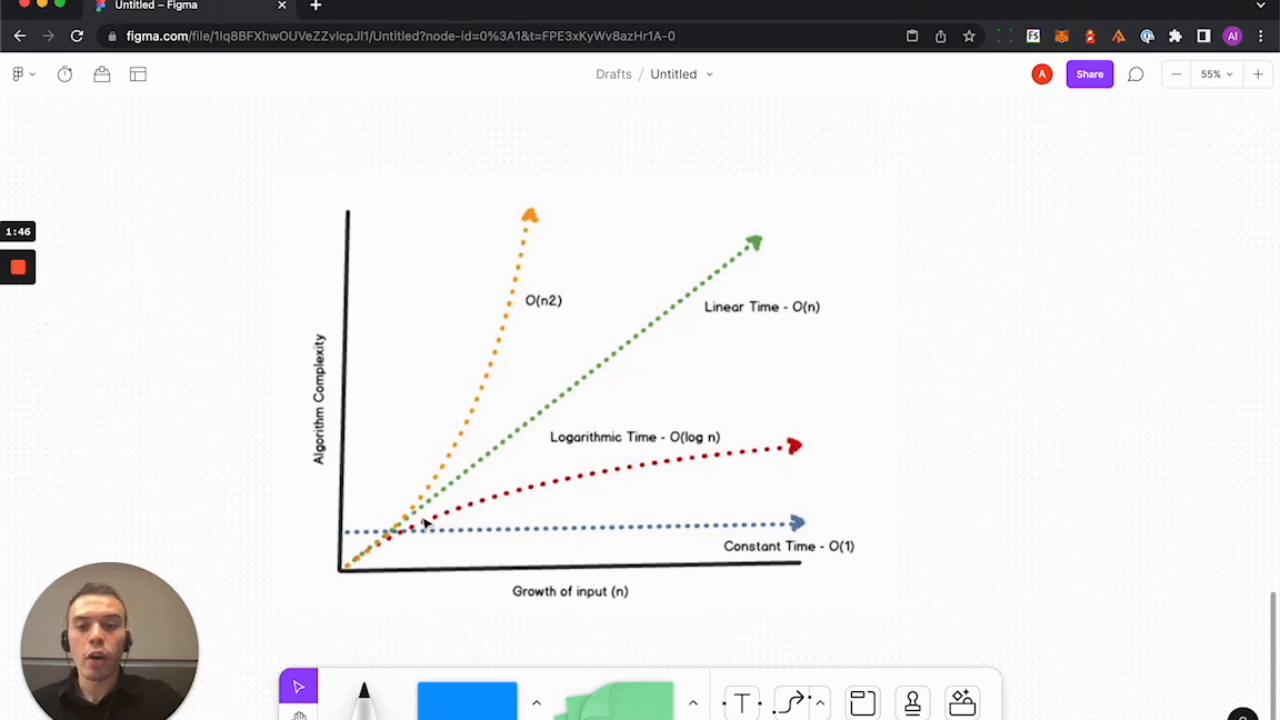
mouse_move(696, 456)
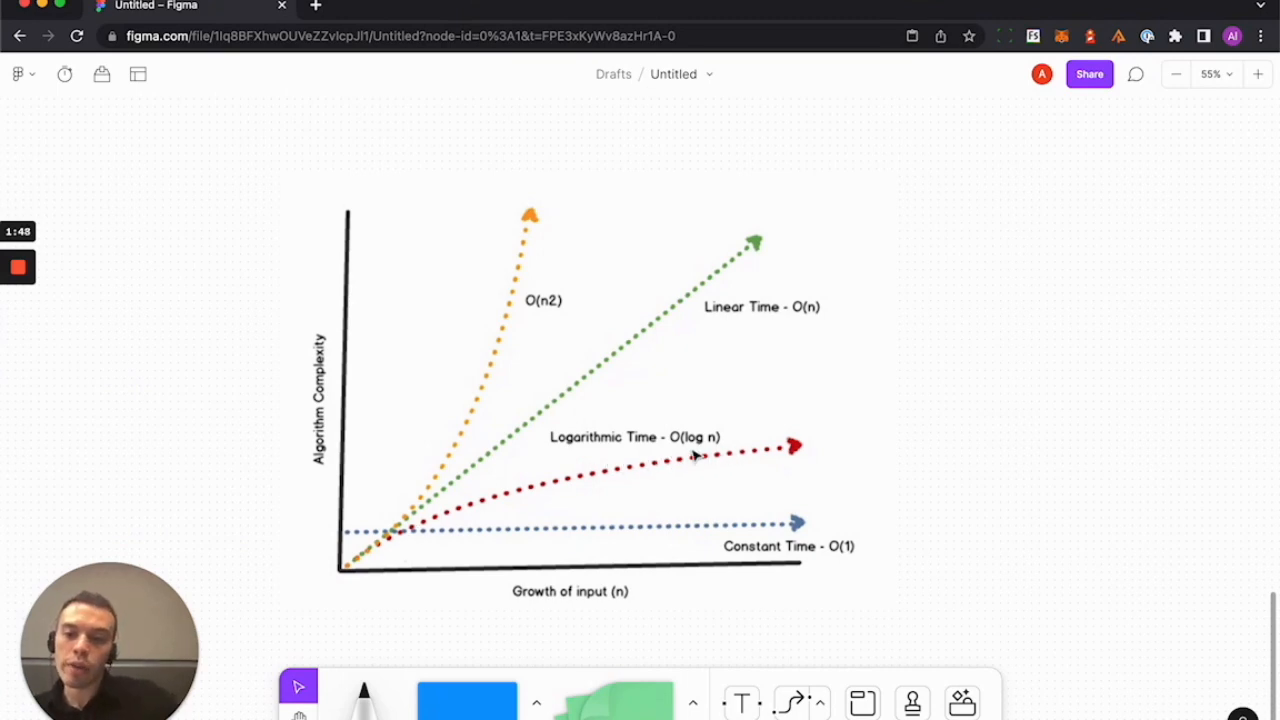
mouse_move(544, 434)
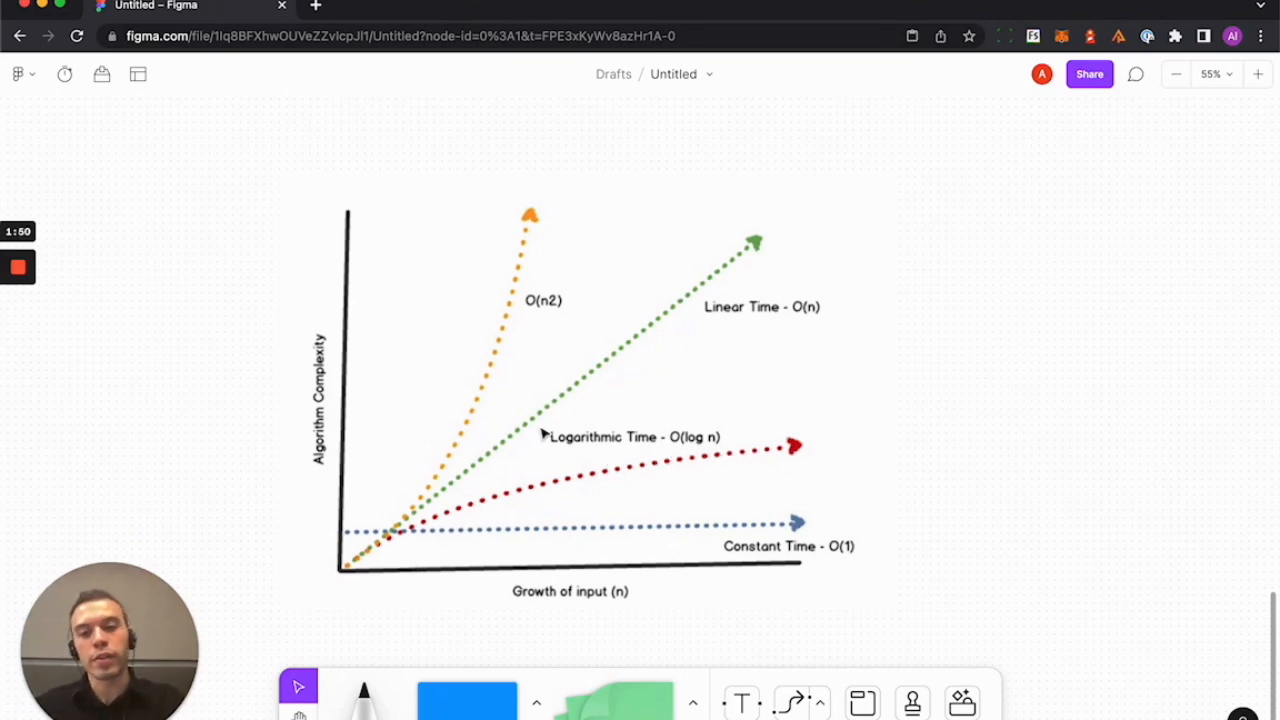
mouse_move(892, 322)
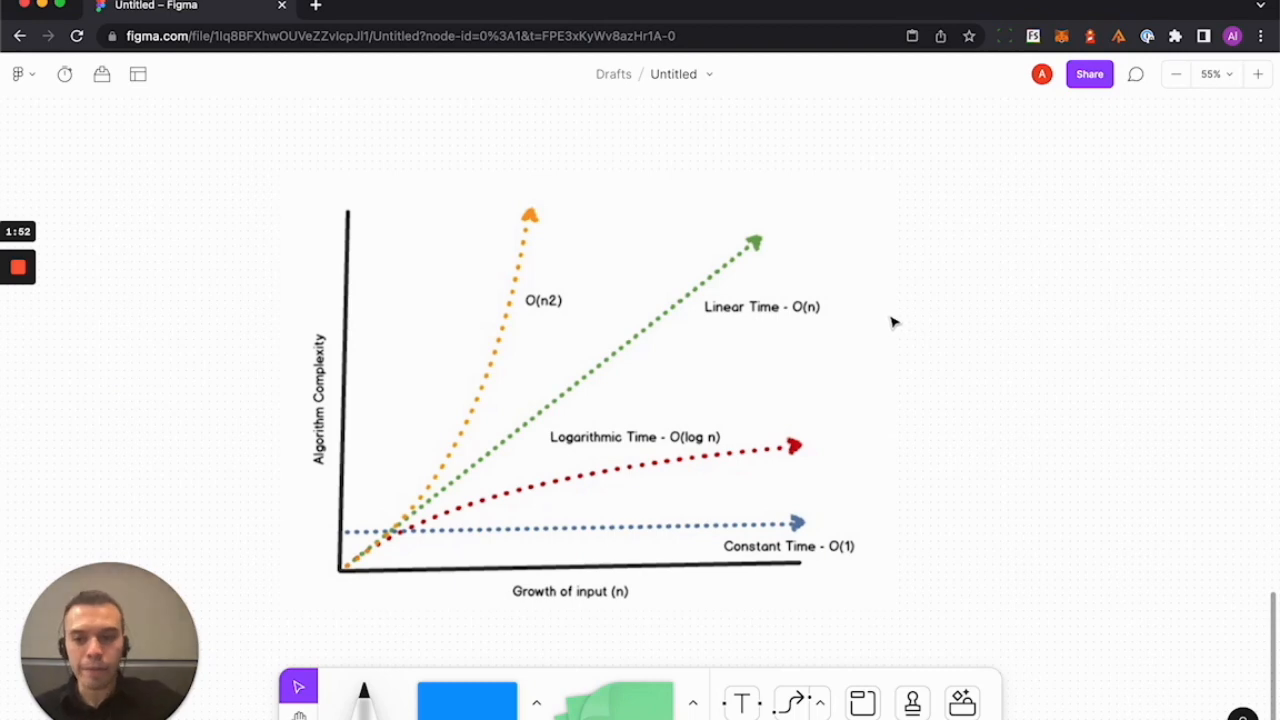